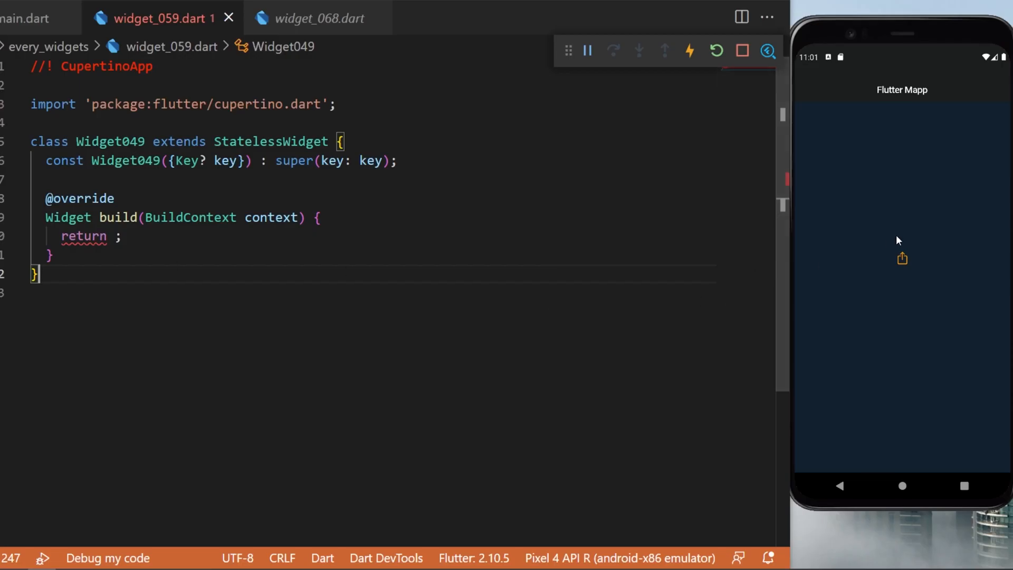
pyautogui.moveTo(961, 135)
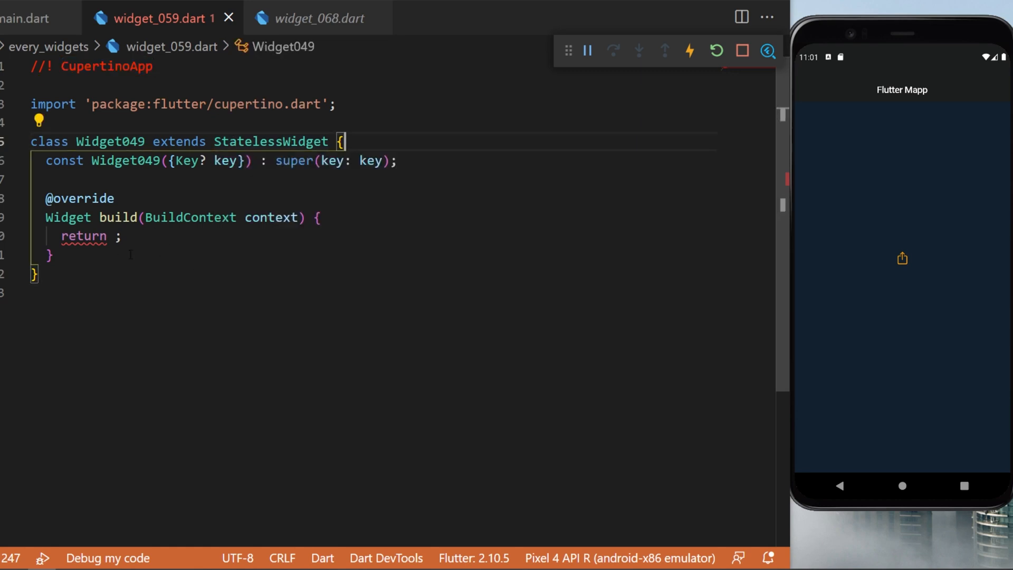
# Build a const CupertinoApp: no debug banner, dark theme, ARGB(255,18,32,47) background, systemOrange primary, Text('Flutter Mapp') home.
pyautogui.write('const CupertinoApp();')
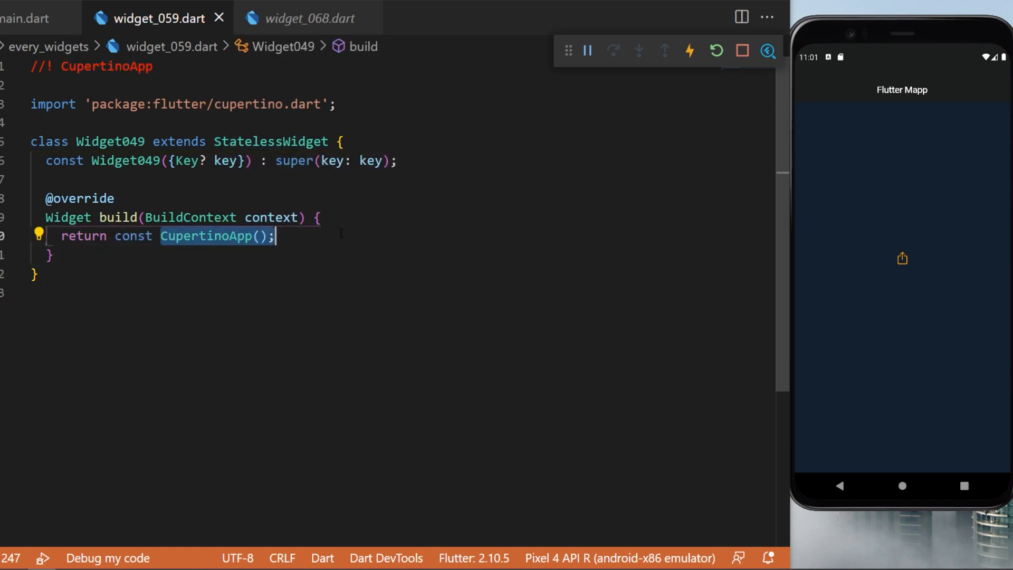
pyautogui.write('debugShowCheckedModeBanner: false,')
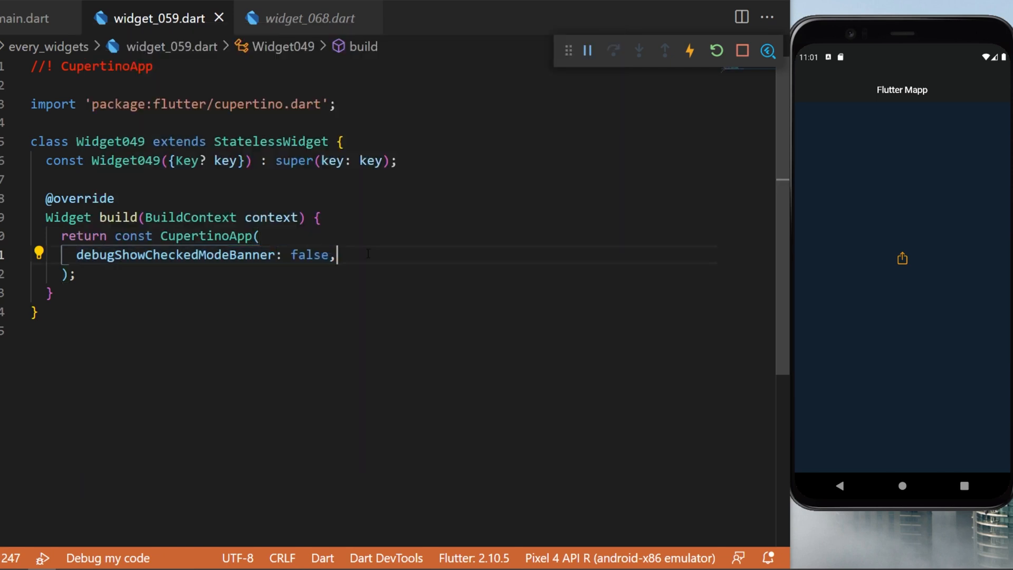
pyautogui.write('theme: CupertinoThemeData(),')
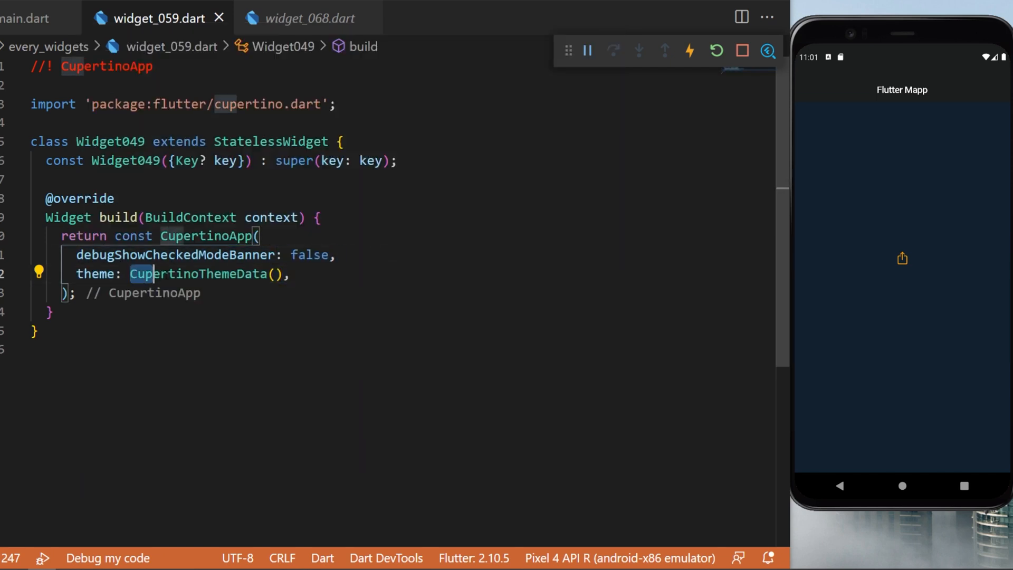
pyautogui.write('brightness: Brightness.dark,')
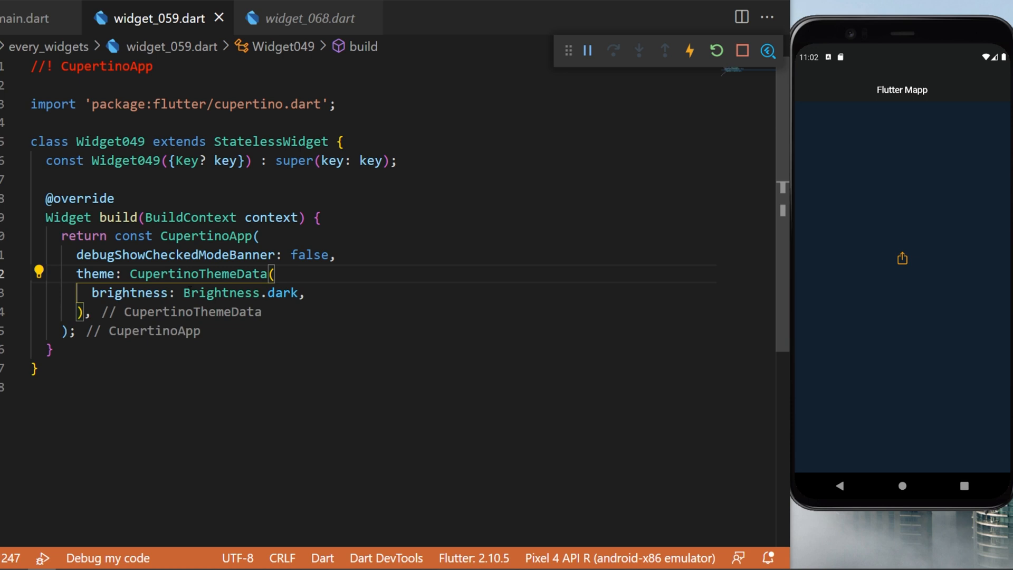
pyautogui.write('scaffoldBackgroundColor: Color.fromARGB(255, 18, 32, 47),')
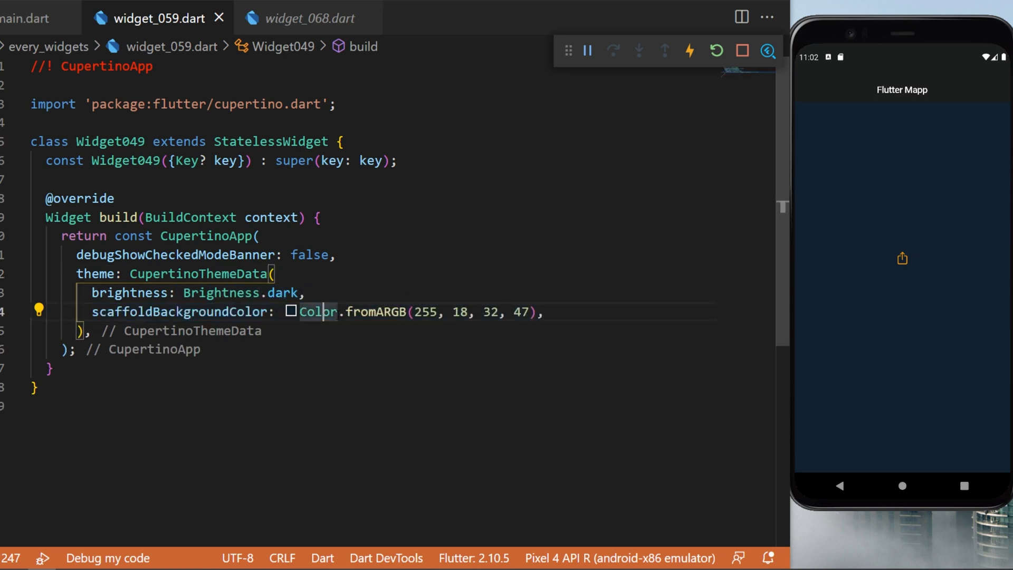
pyautogui.write('primaryColor: CupertinoColors.systemOrange,')
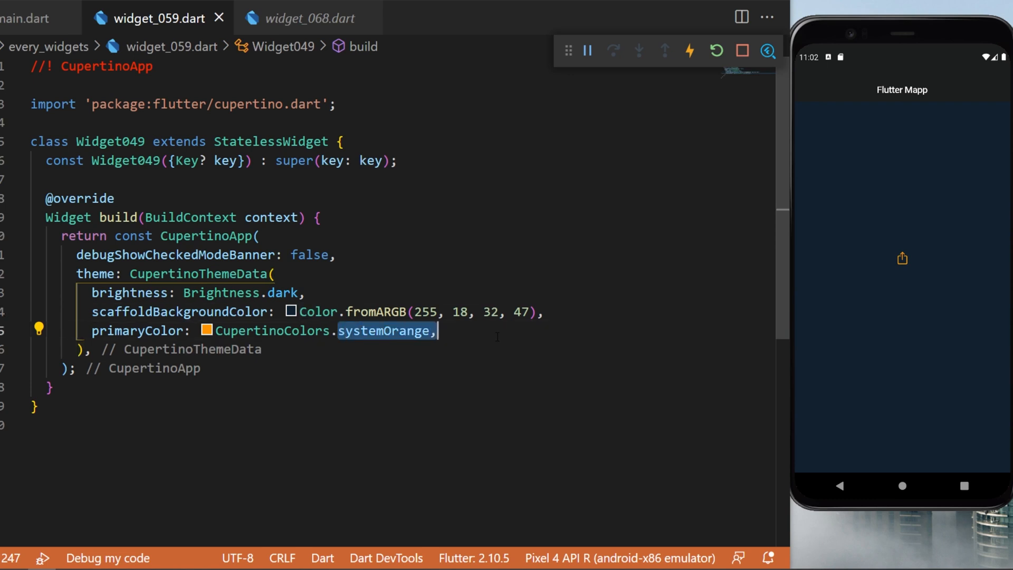
pyautogui.write("home: Text('Flutter Mapp'),")
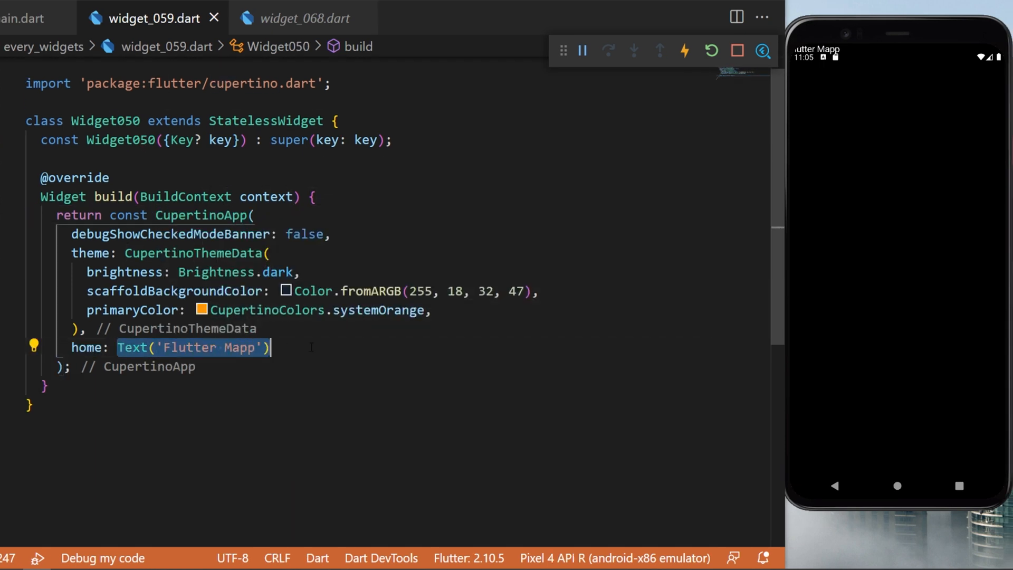
# Wrap home in a CupertinoPageScaffold whose CupertinoNavigationBar has middle Text('Flutter Mapp').
pyautogui.write('CupertinoPageScaffold(),')
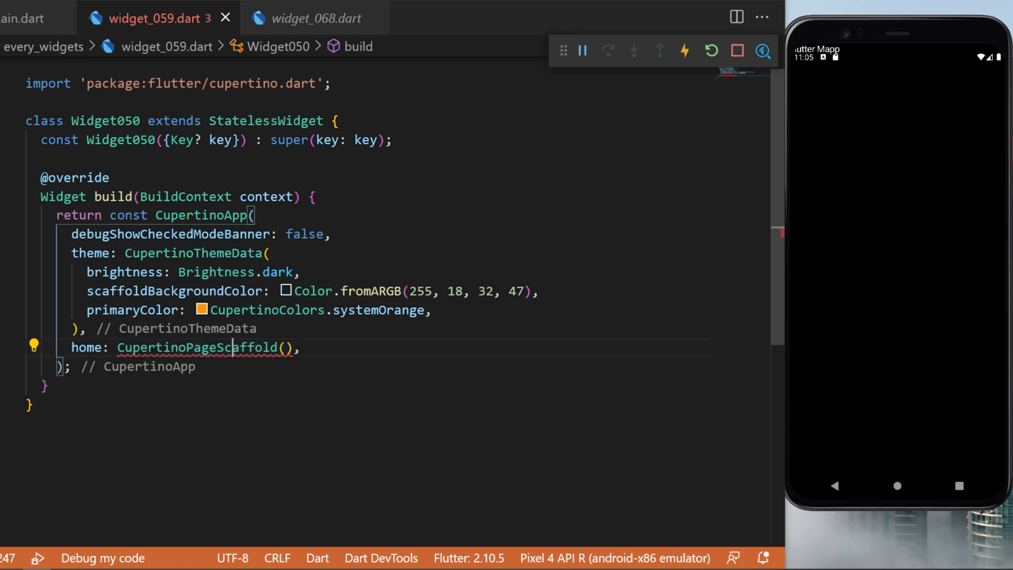
pyautogui.moveTo(110, 347); pyautogui.dragTo(300, 347)
pyautogui.write('child: Center(),')
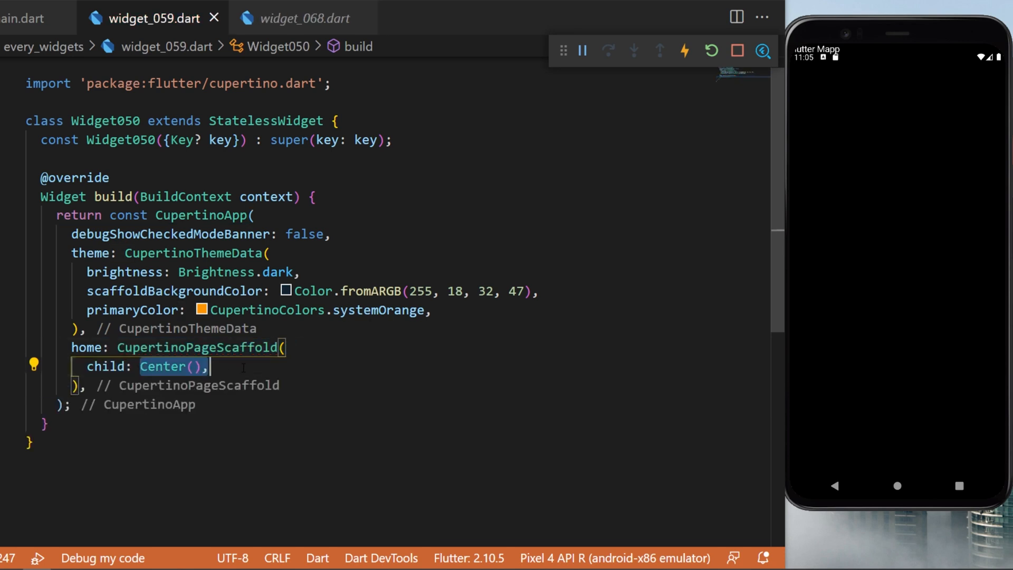
pyautogui.write('navigationBar: CupertinoNavigationBar(),')
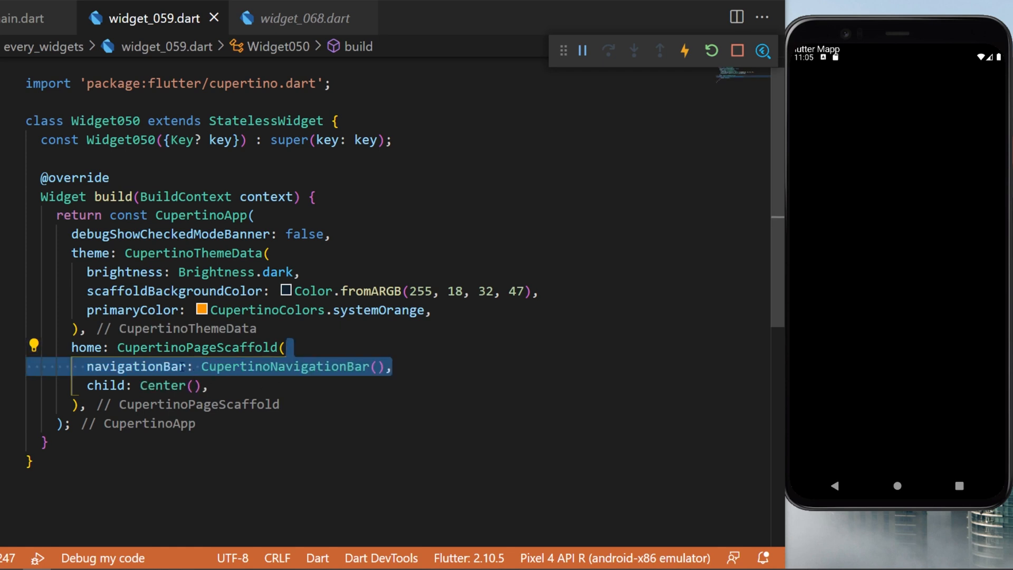
pyautogui.write("middle: Text('Flutter Mapp'),")
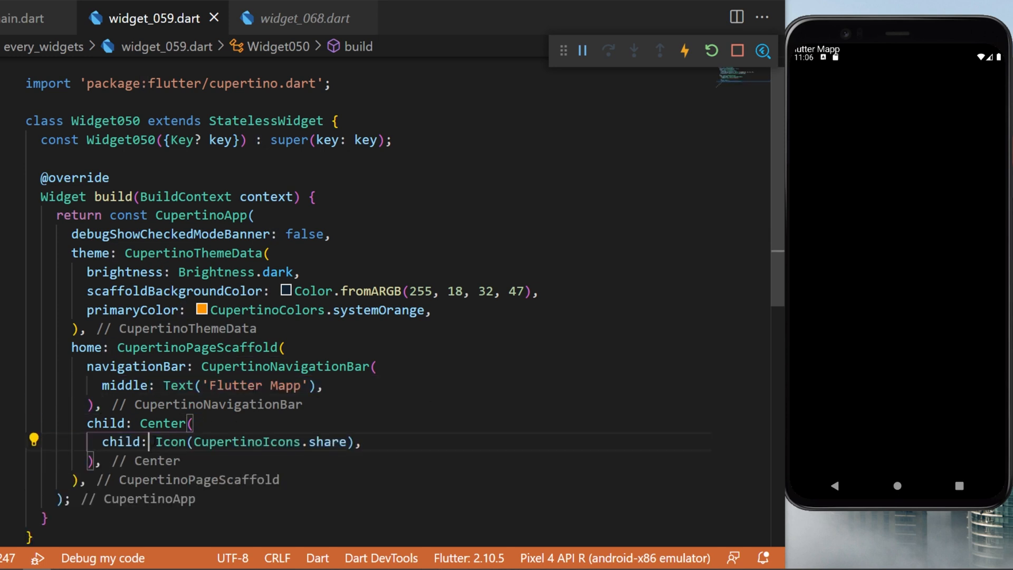
# Hot reload the emulator to show the navigation bar, then highlight navigationBar in the code.
pyautogui.doubleClick(255, 442)
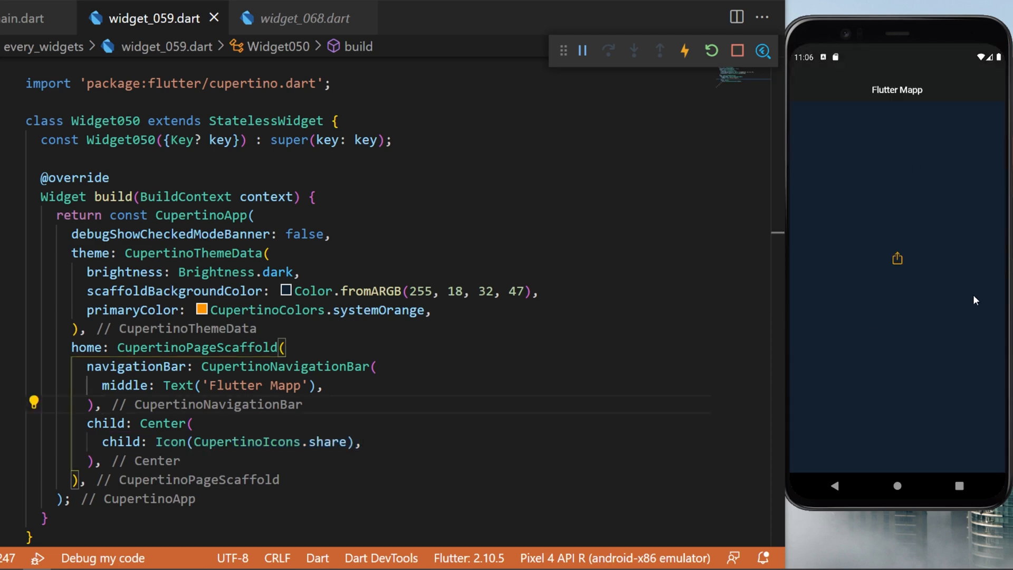
pyautogui.doubleClick(129, 366)
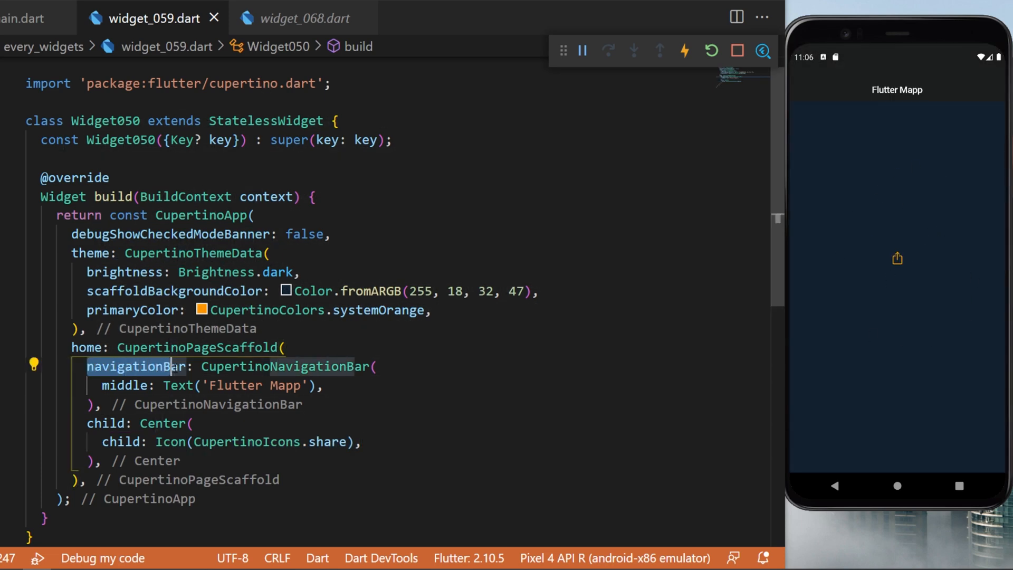